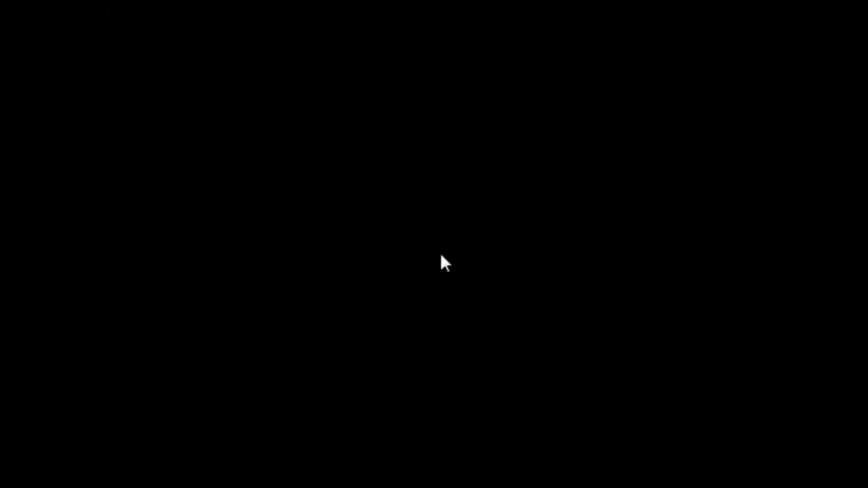
pyautogui.moveTo(400, 282)
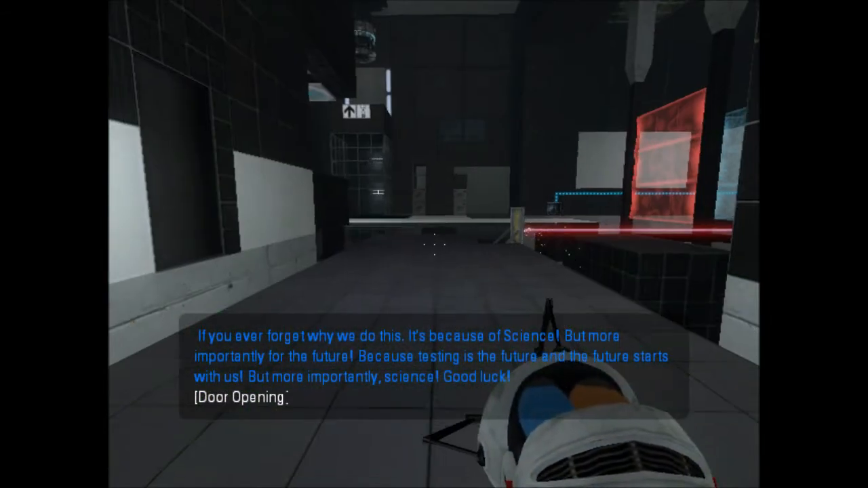
pyautogui.moveTo(434, 244)
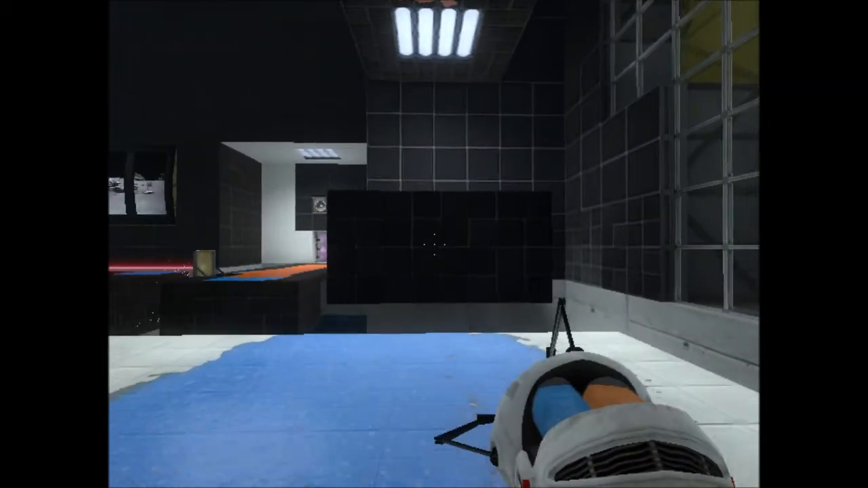
pyautogui.moveTo(434, 245)
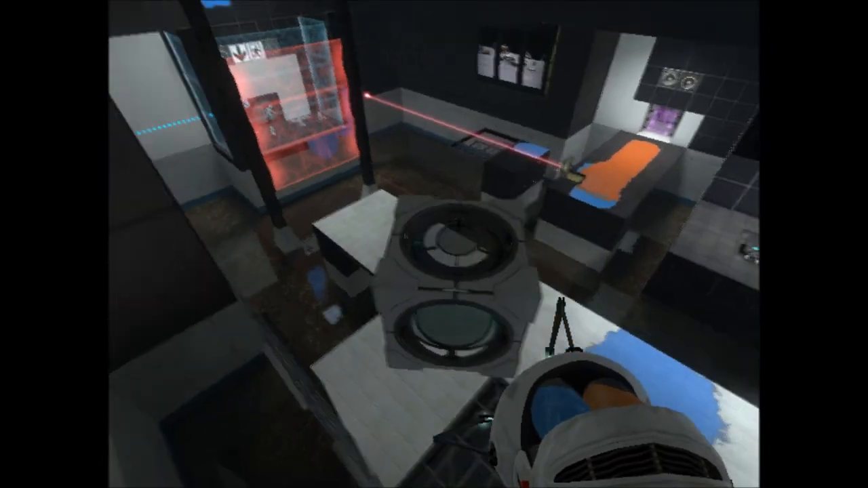
pyautogui.moveTo(434, 244)
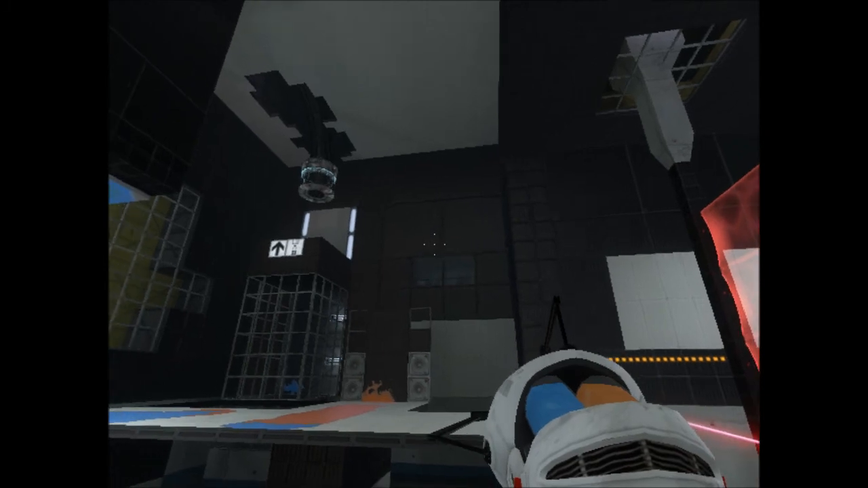
pyautogui.moveTo(434, 244)
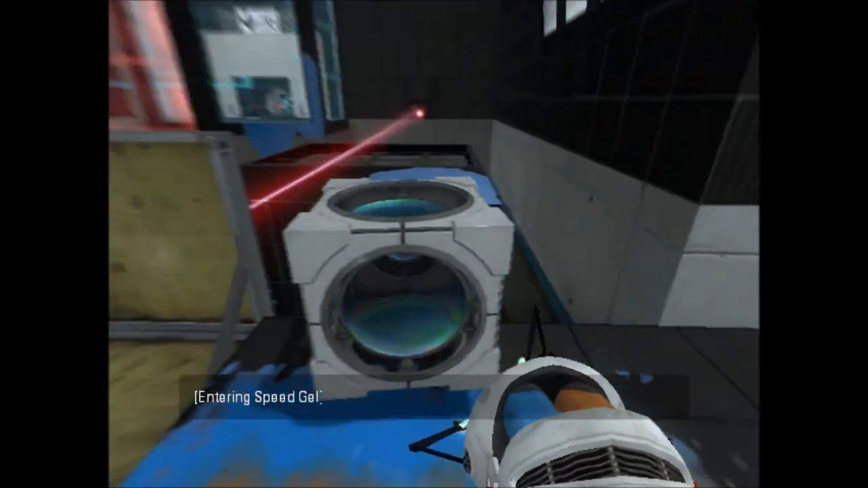
pyautogui.moveTo(434, 244)
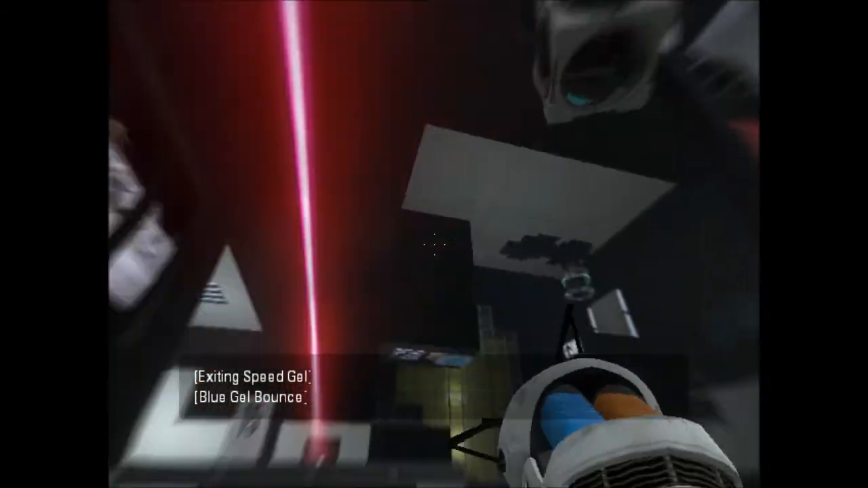